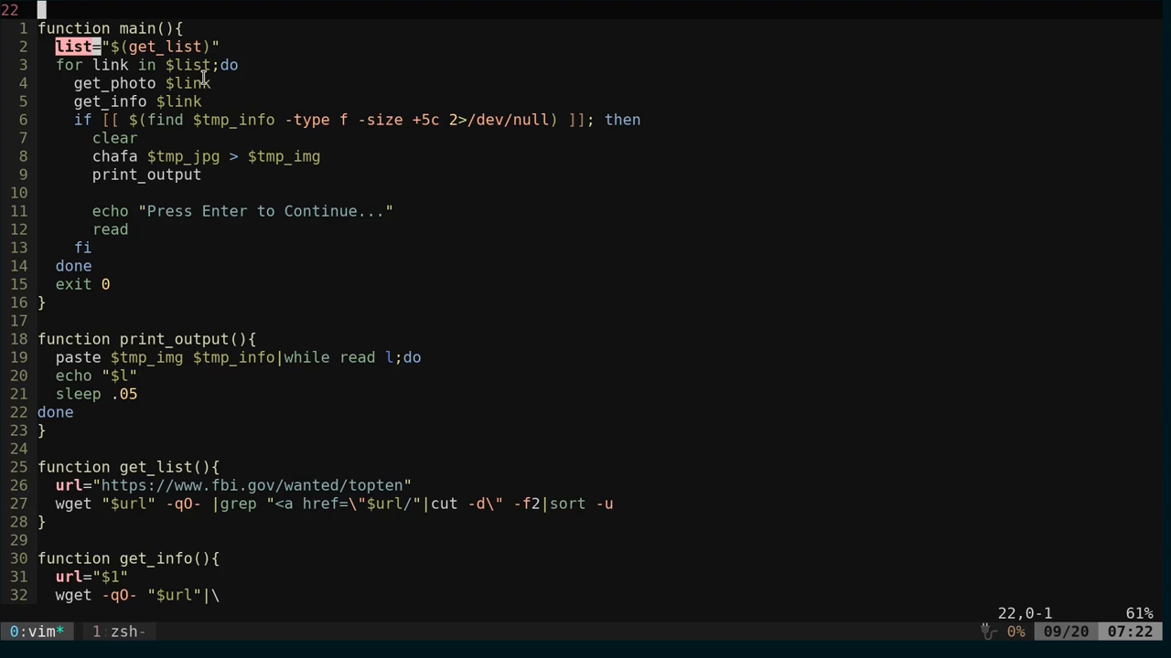
mouse_move(73, 83)
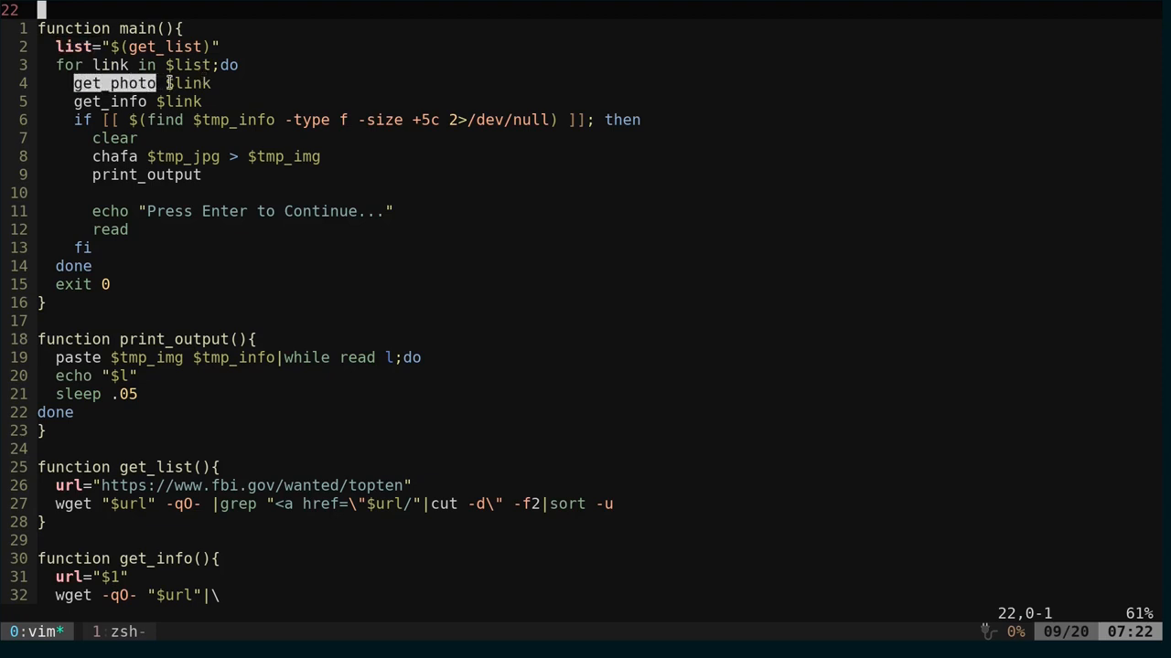
mouse_move(190, 401)
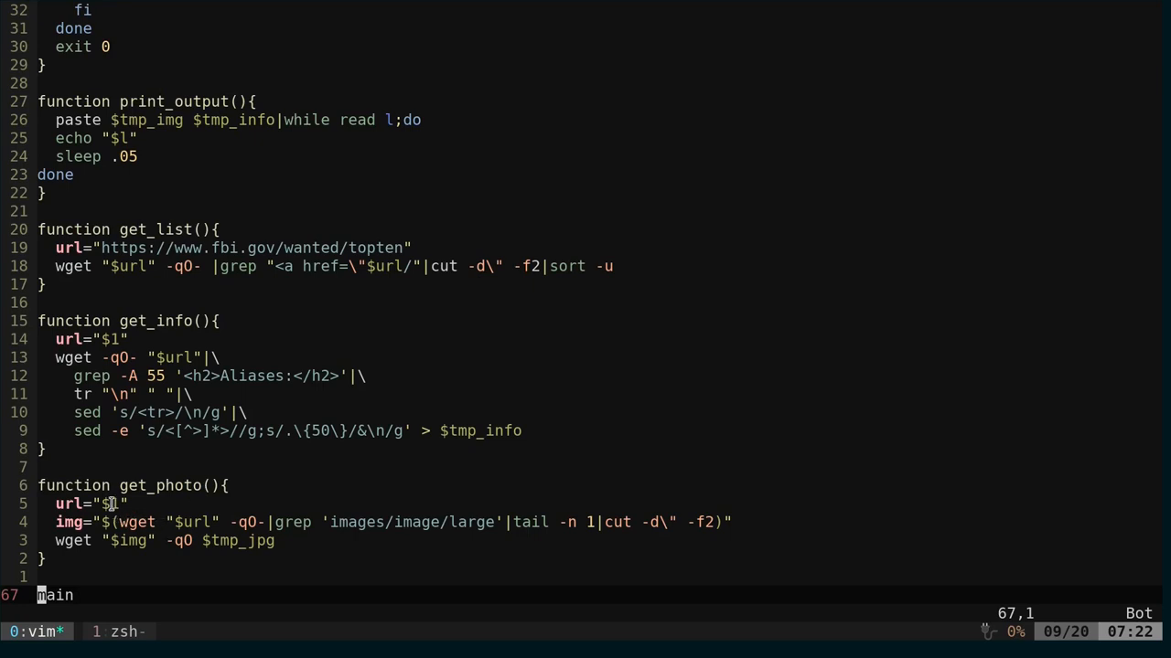
mouse_move(484, 526)
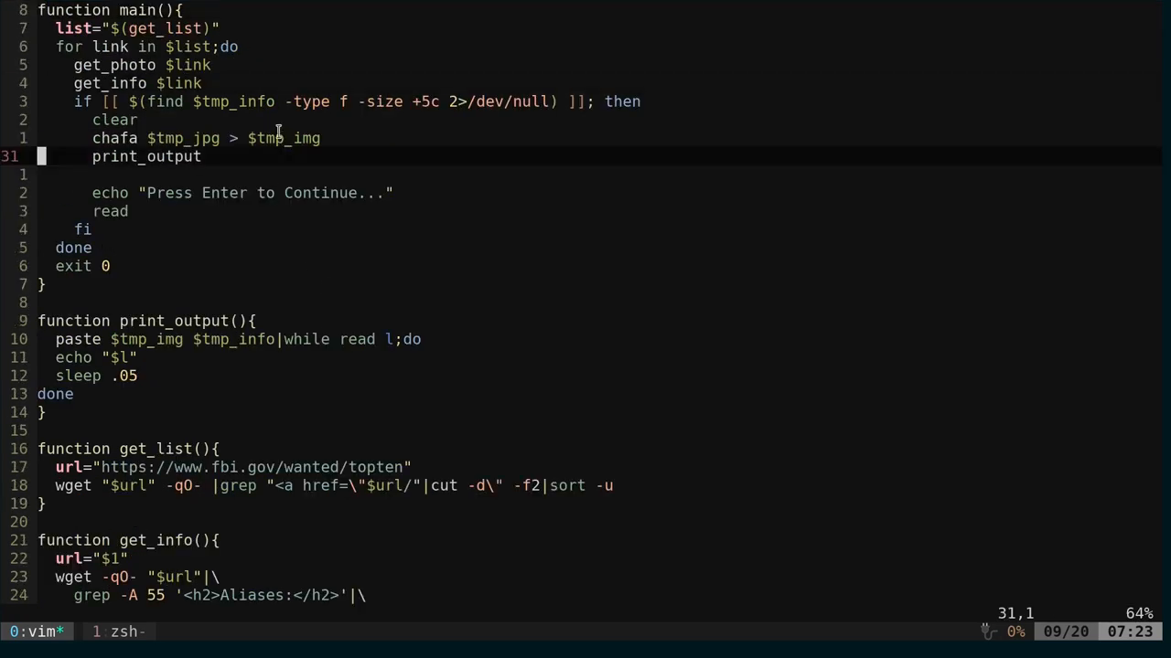
mouse_move(175, 108)
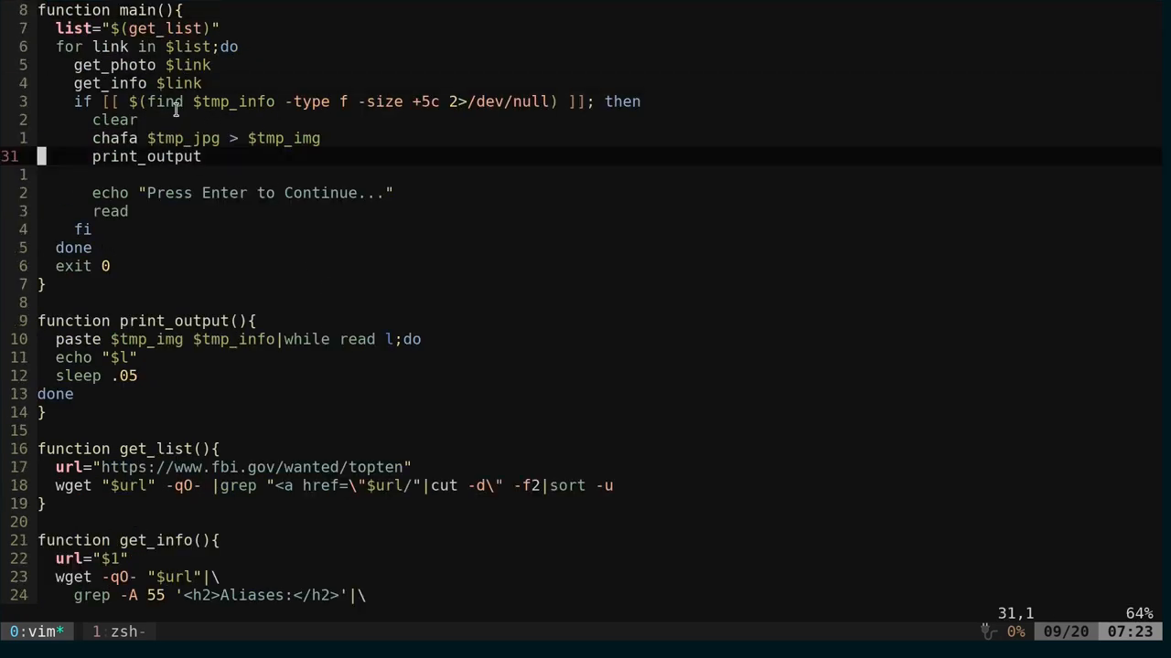